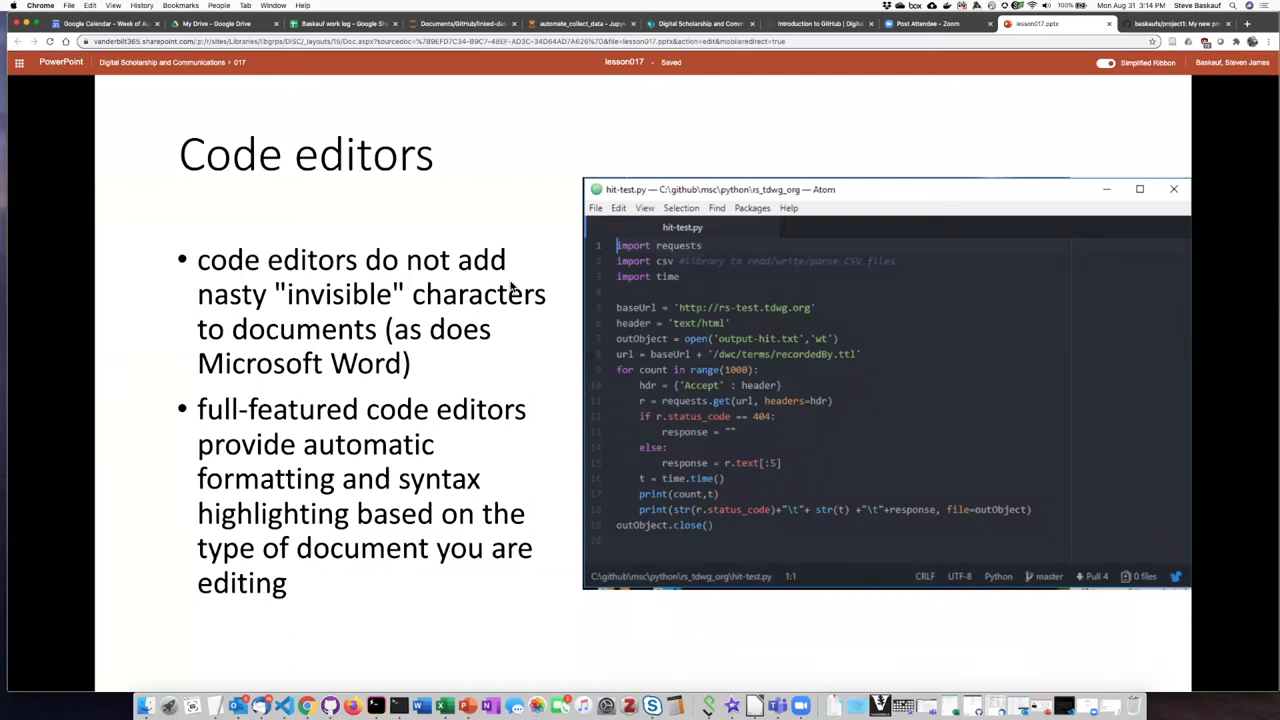
{"action": "mouse_move", "coordinate": [510, 288]}
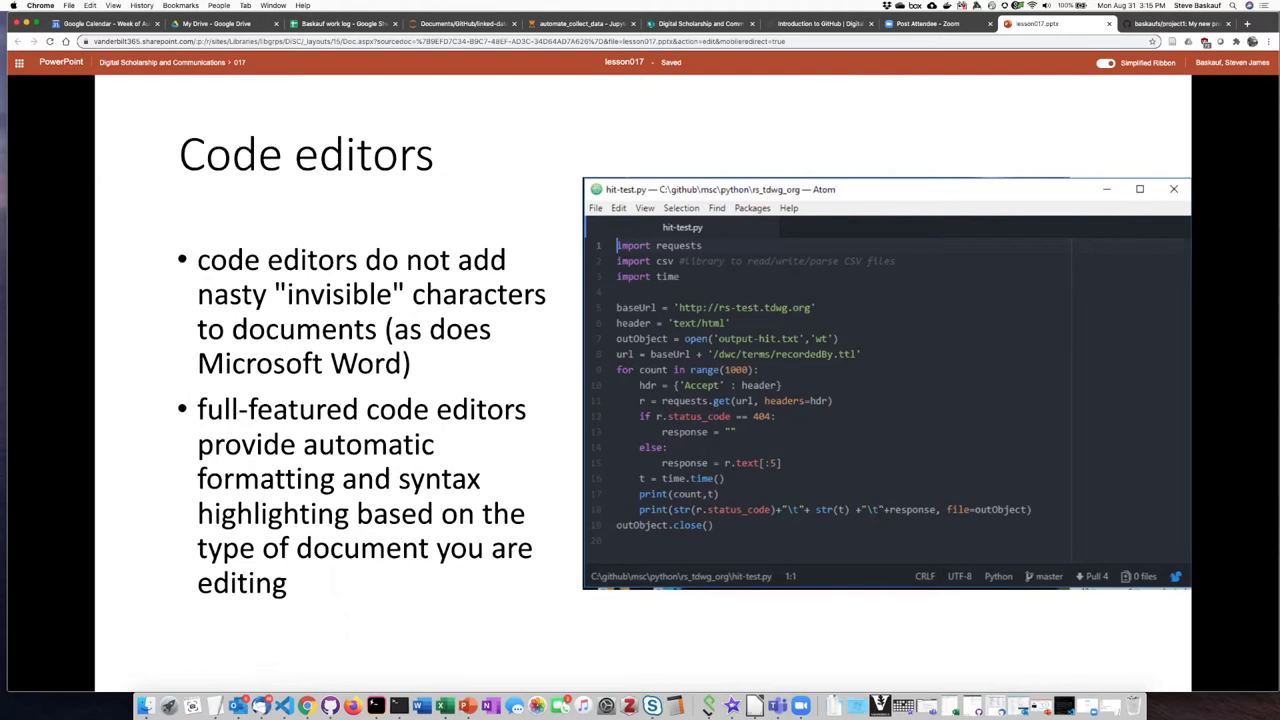
{"action": "mouse_move", "coordinate": [488, 332]}
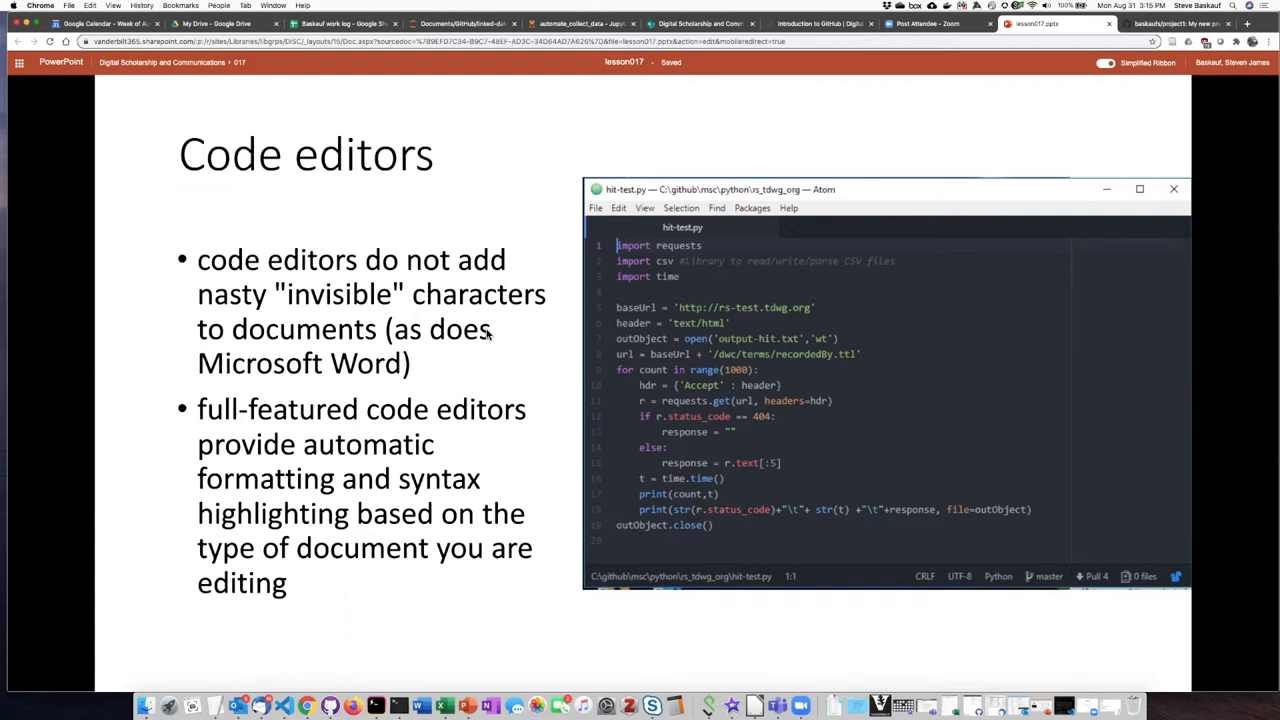
{"action": "mouse_move", "coordinate": [484, 312]}
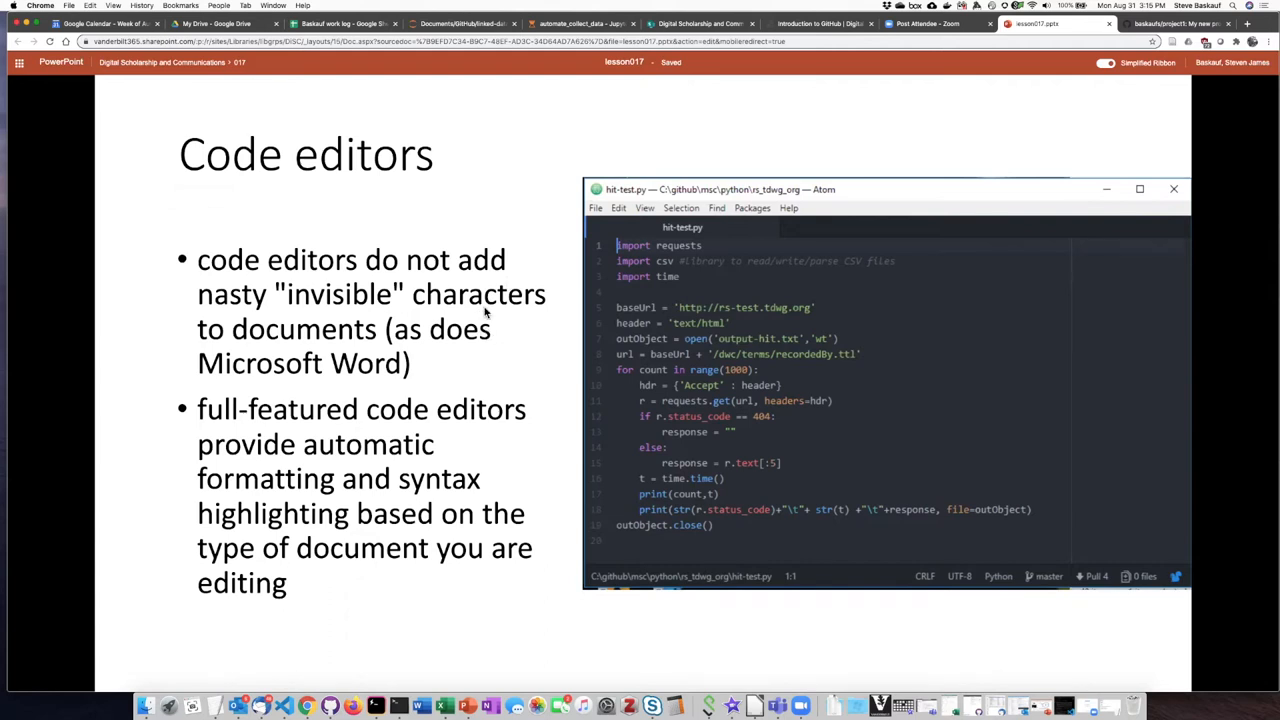
{"action": "mouse_move", "coordinate": [476, 312]}
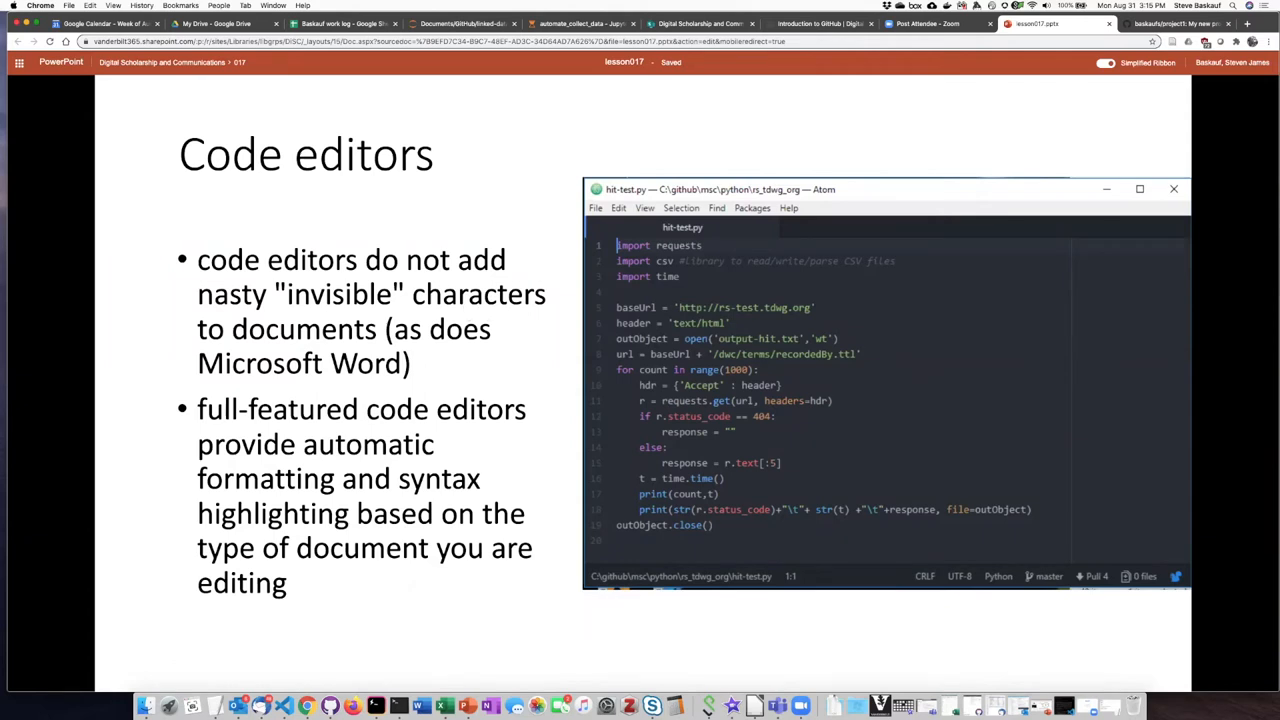
{"action": "mouse_move", "coordinate": [460, 312]}
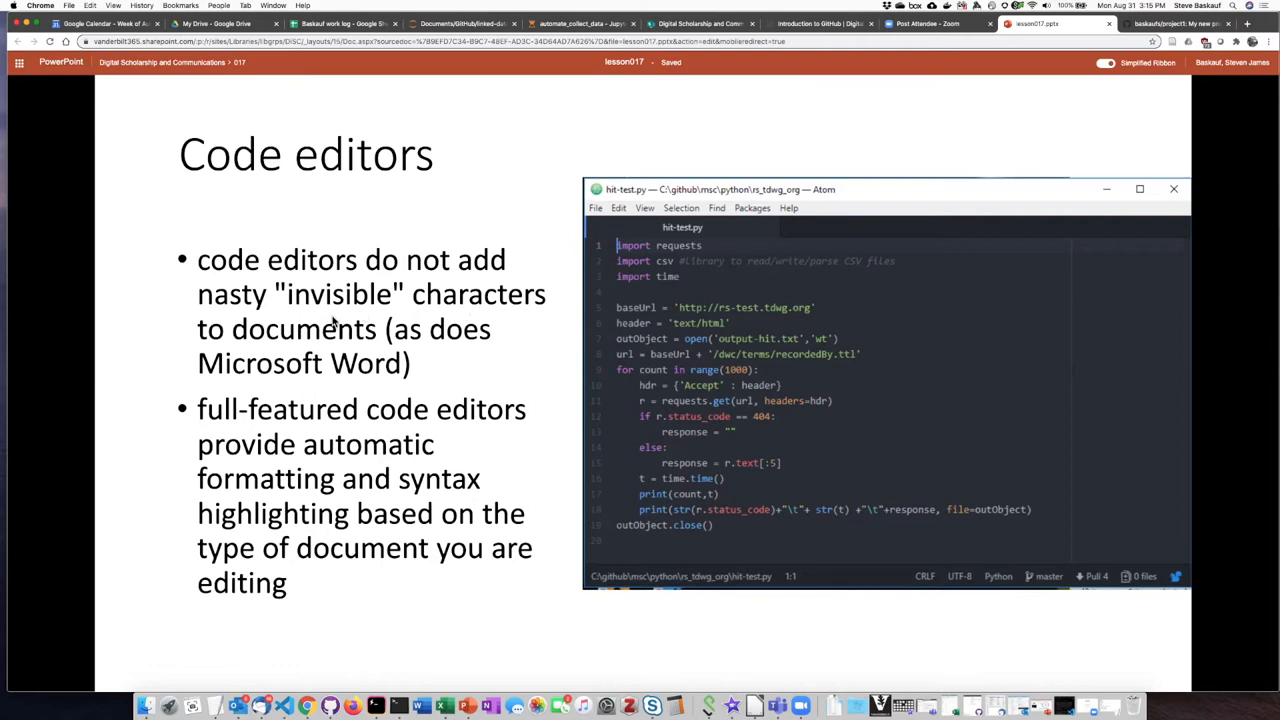
{"action": "mouse_move", "coordinate": [444, 328]}
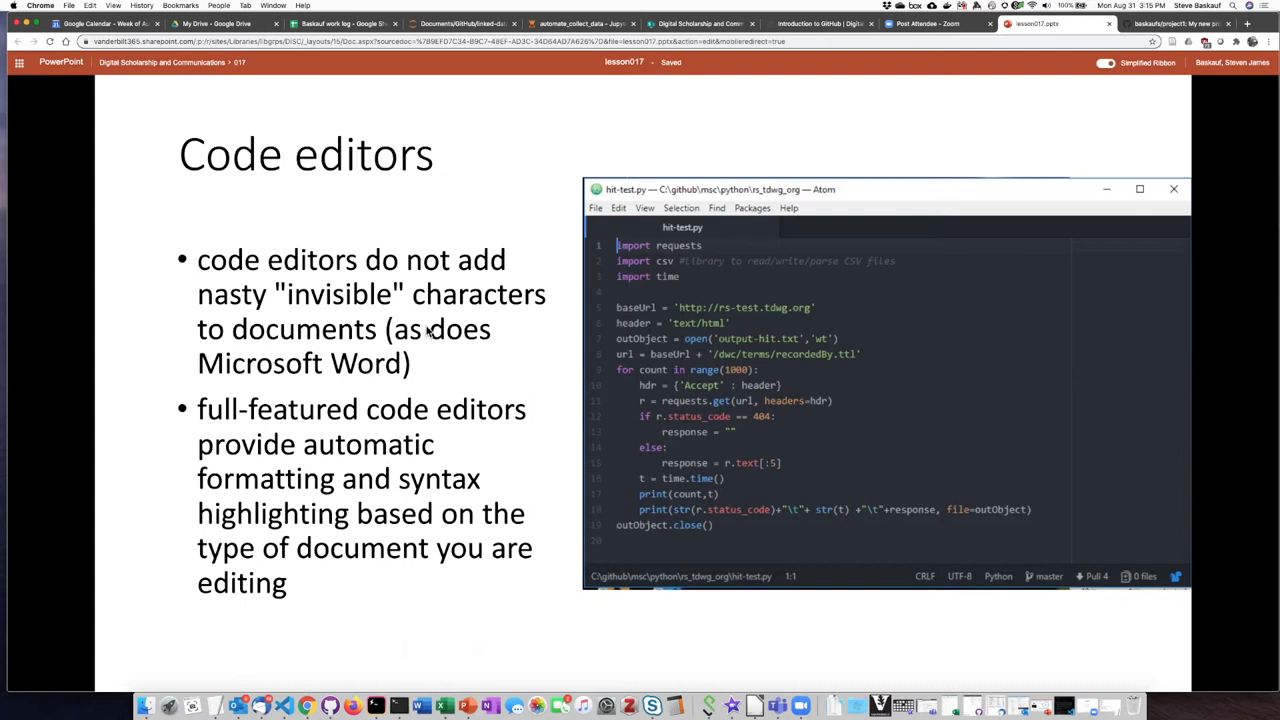
{"action": "mouse_move", "coordinate": [250, 636]}
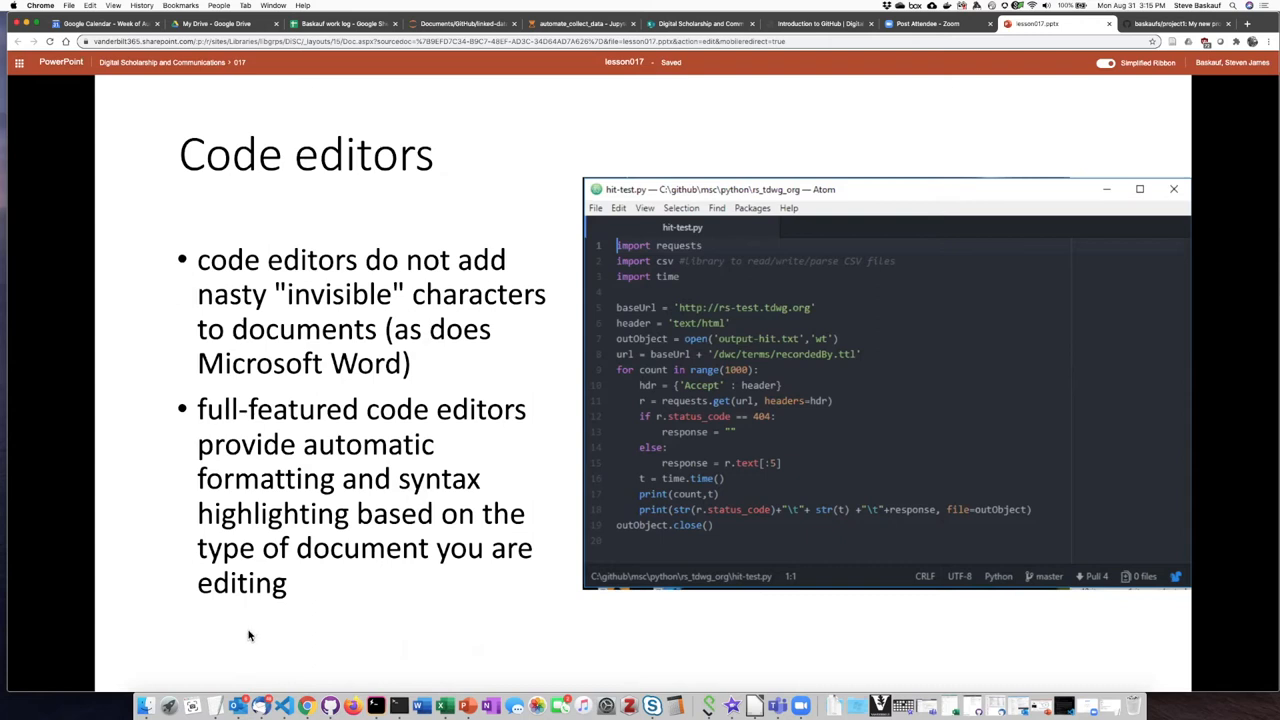
{"action": "mouse_move", "coordinate": [192, 708]}
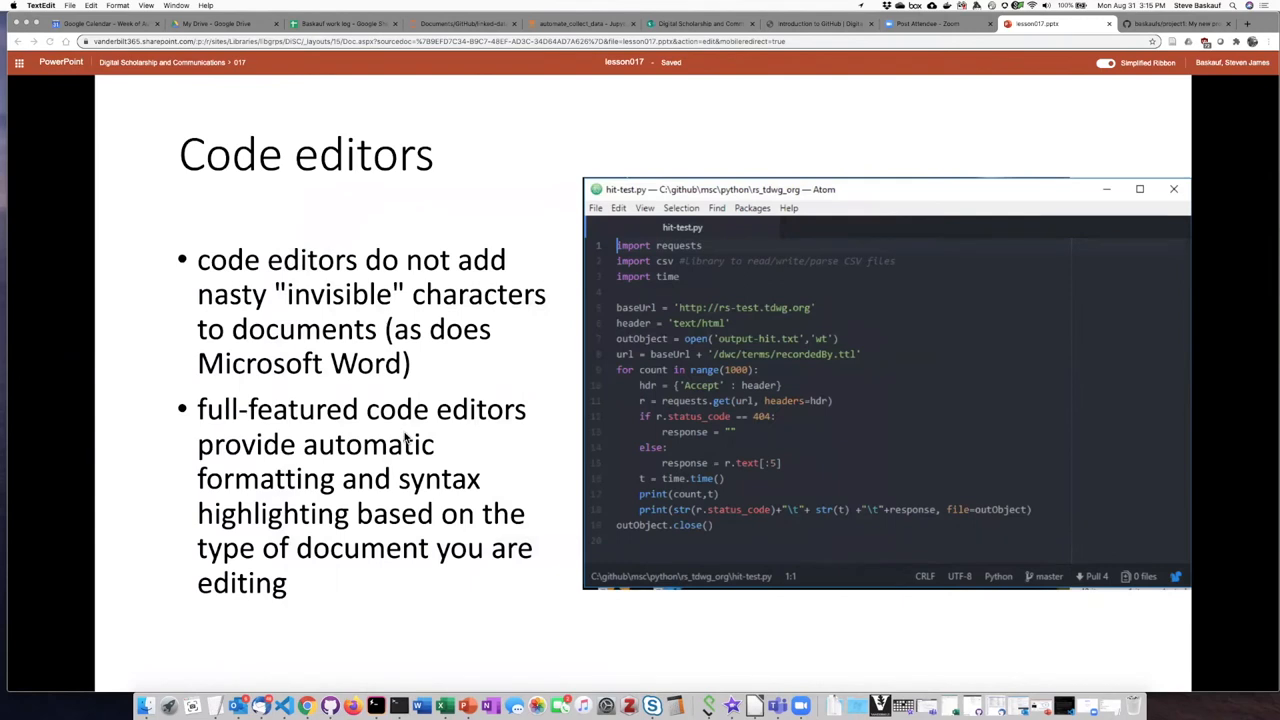
{"action": "mouse_move", "coordinate": [558, 400]}
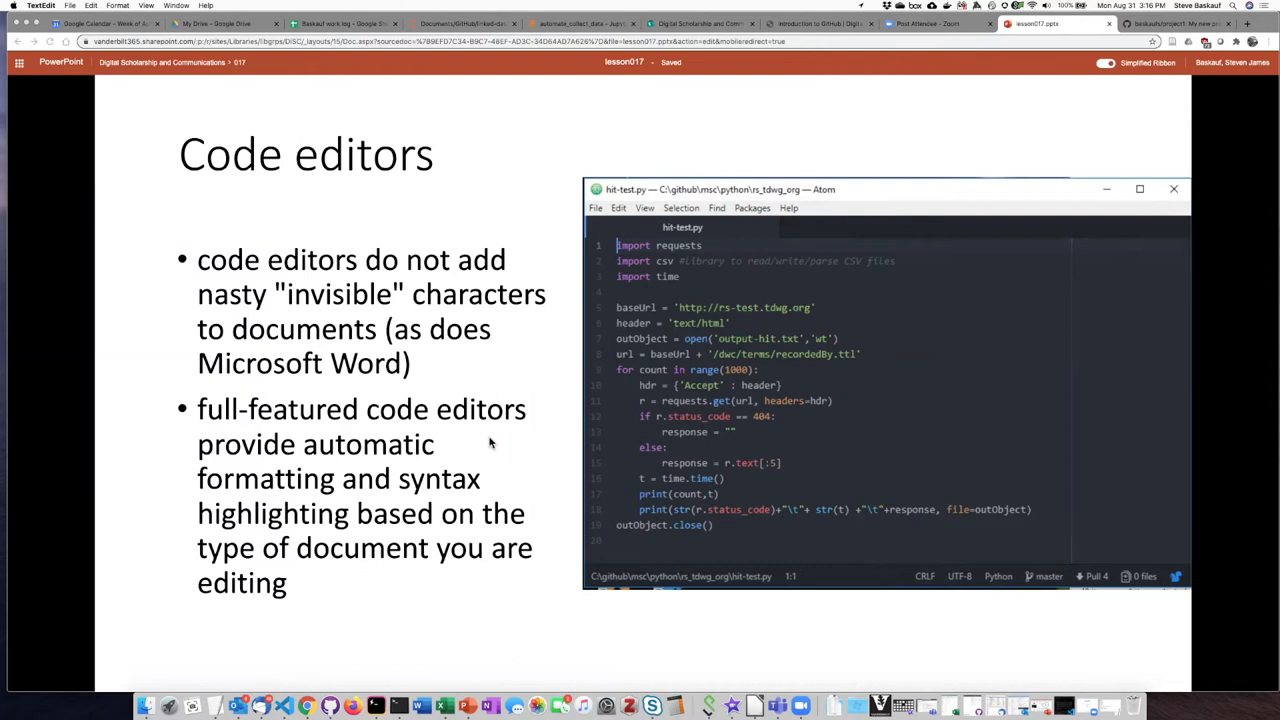
{"action": "mouse_move", "coordinate": [476, 460]}
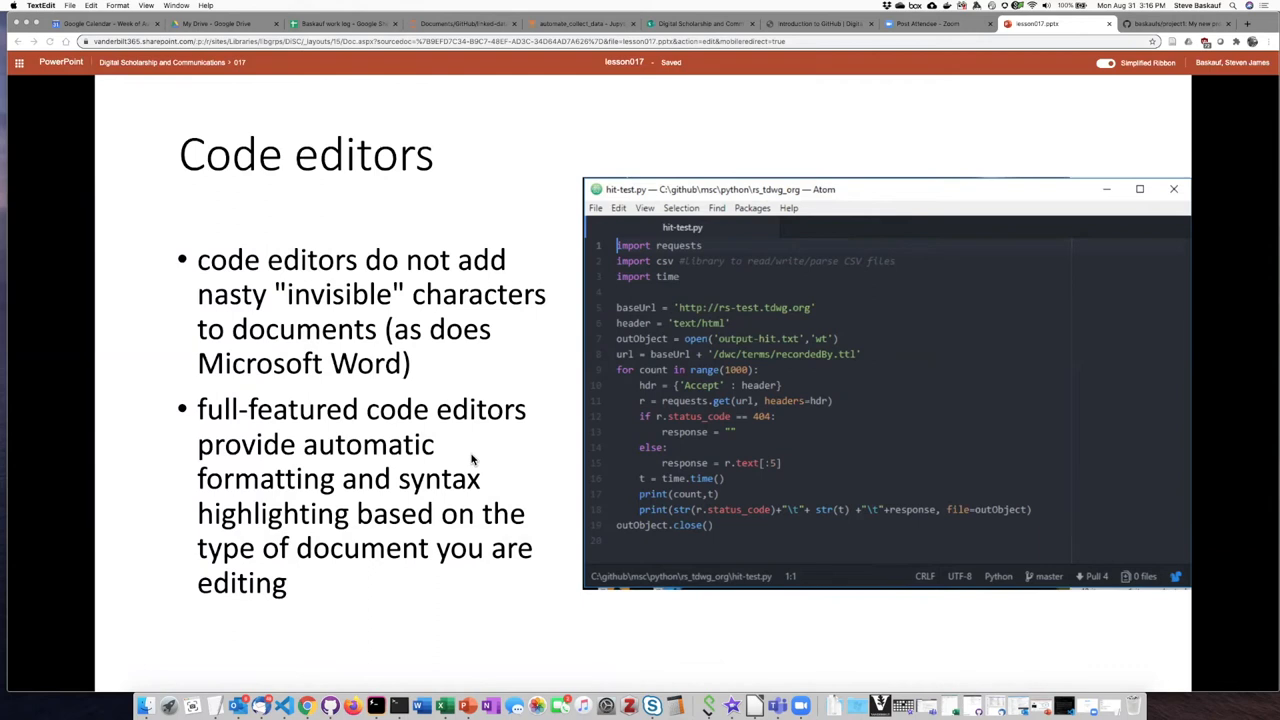
{"action": "mouse_move", "coordinate": [508, 458]}
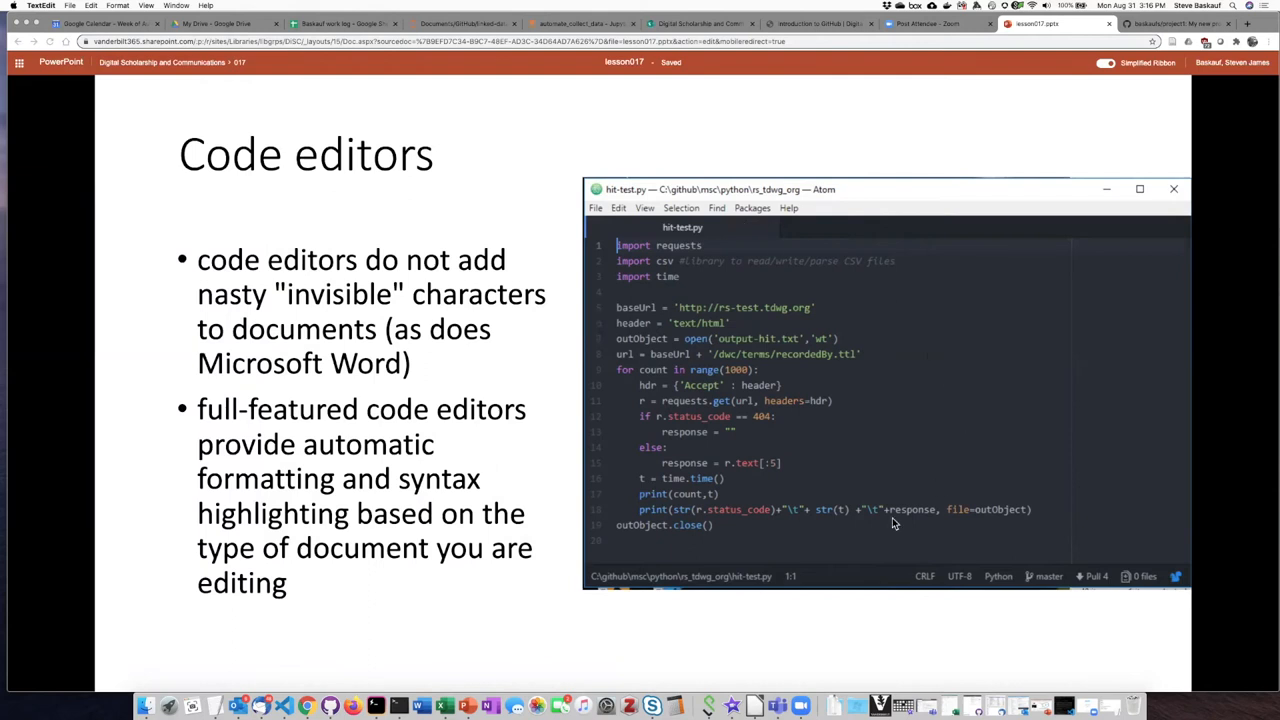
{"action": "mouse_move", "coordinate": [684, 320]}
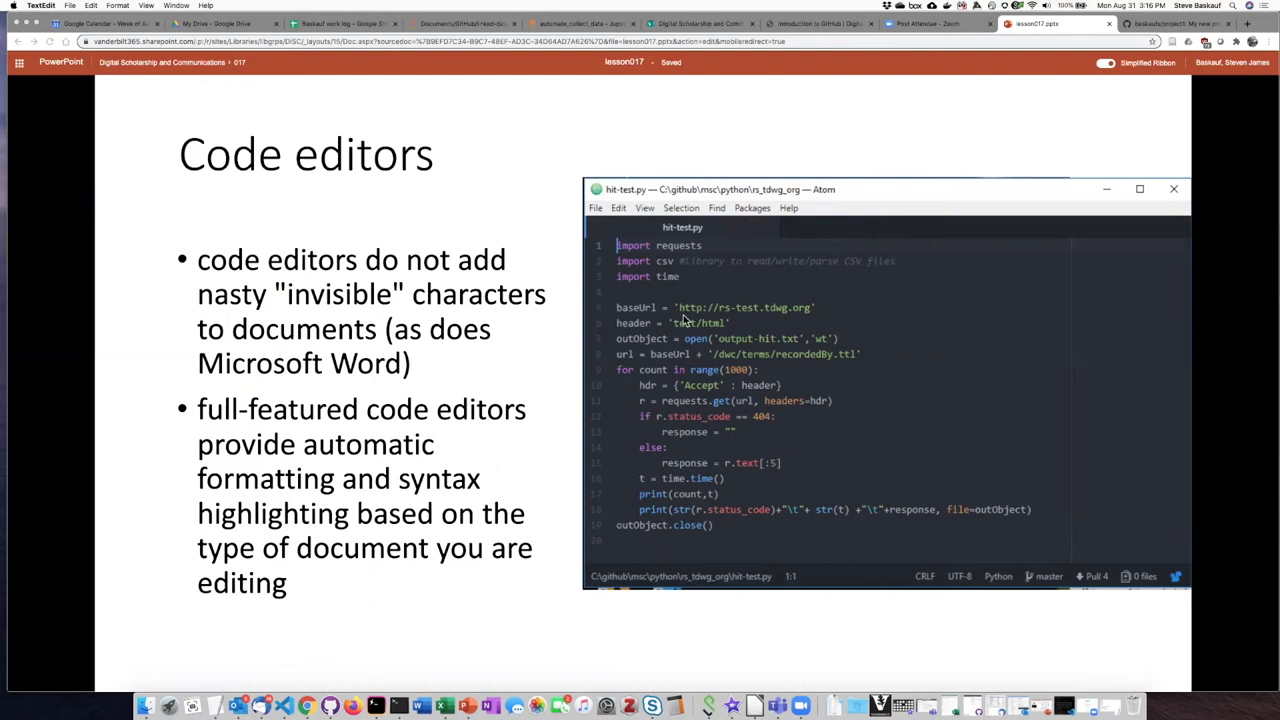
{"action": "mouse_move", "coordinate": [788, 396]}
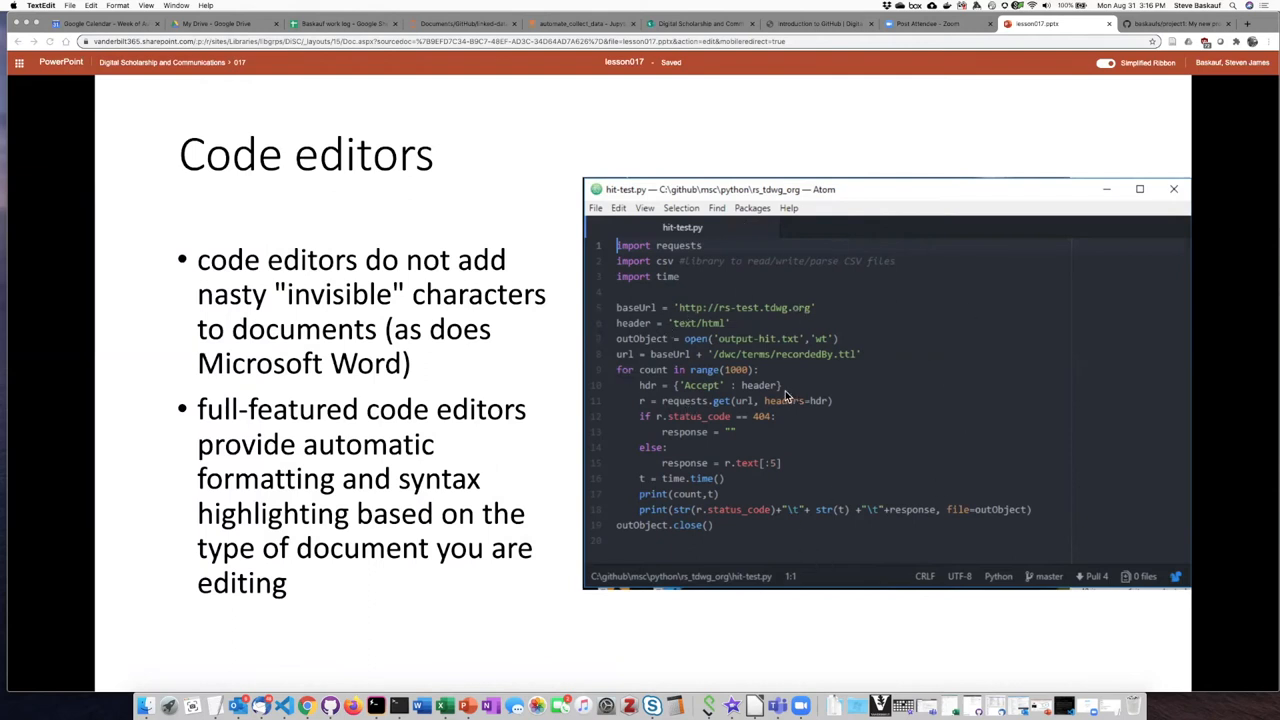
{"action": "mouse_move", "coordinate": [768, 474]}
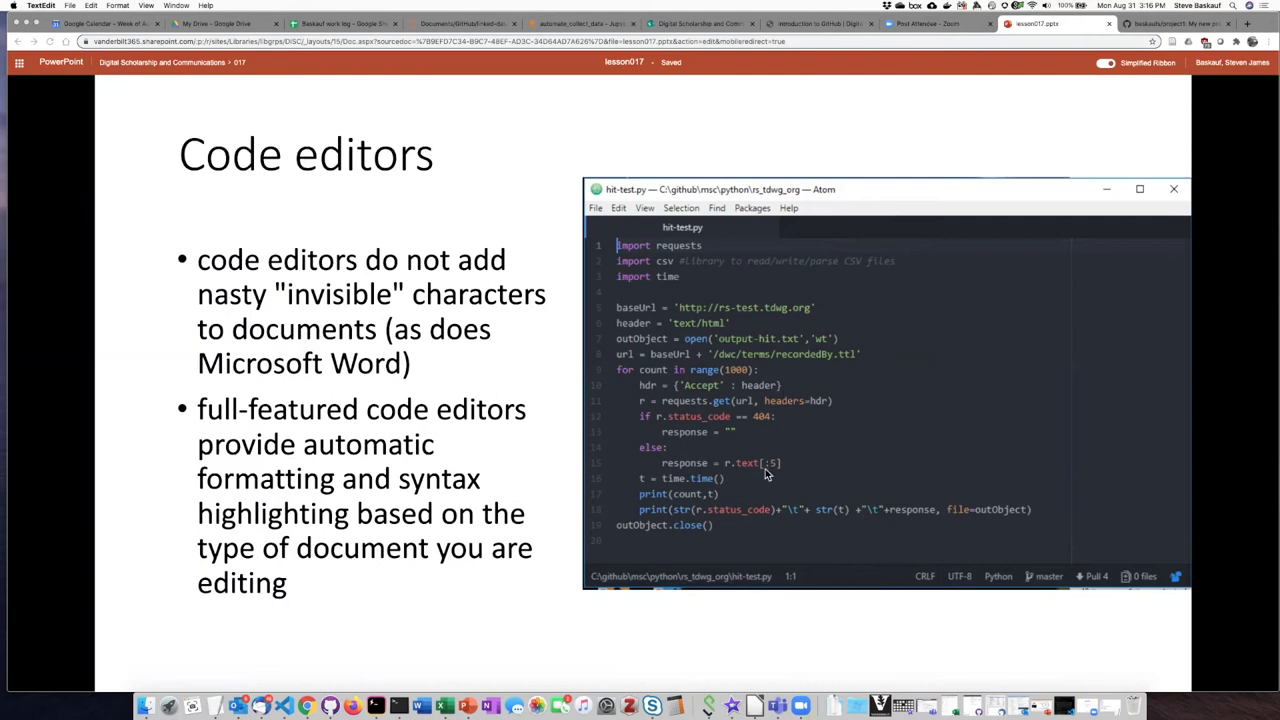
{"action": "mouse_move", "coordinate": [598, 278]}
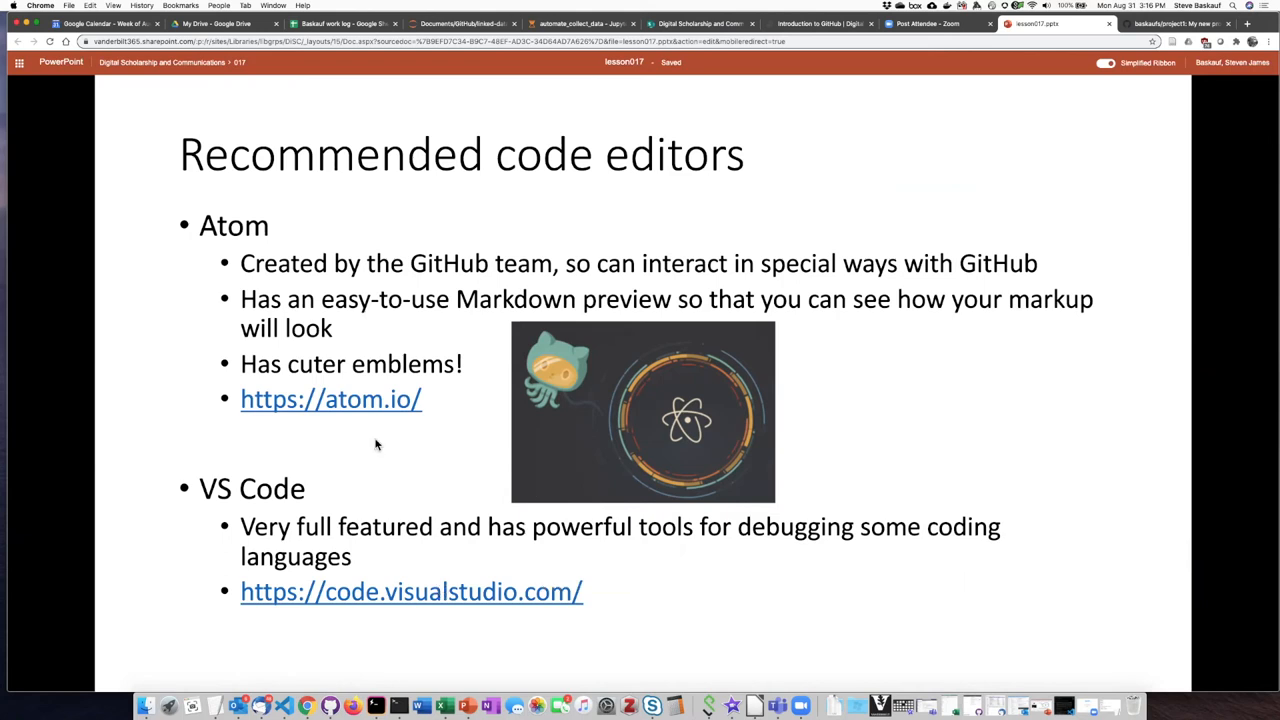
{"action": "mouse_move", "coordinate": [344, 480]}
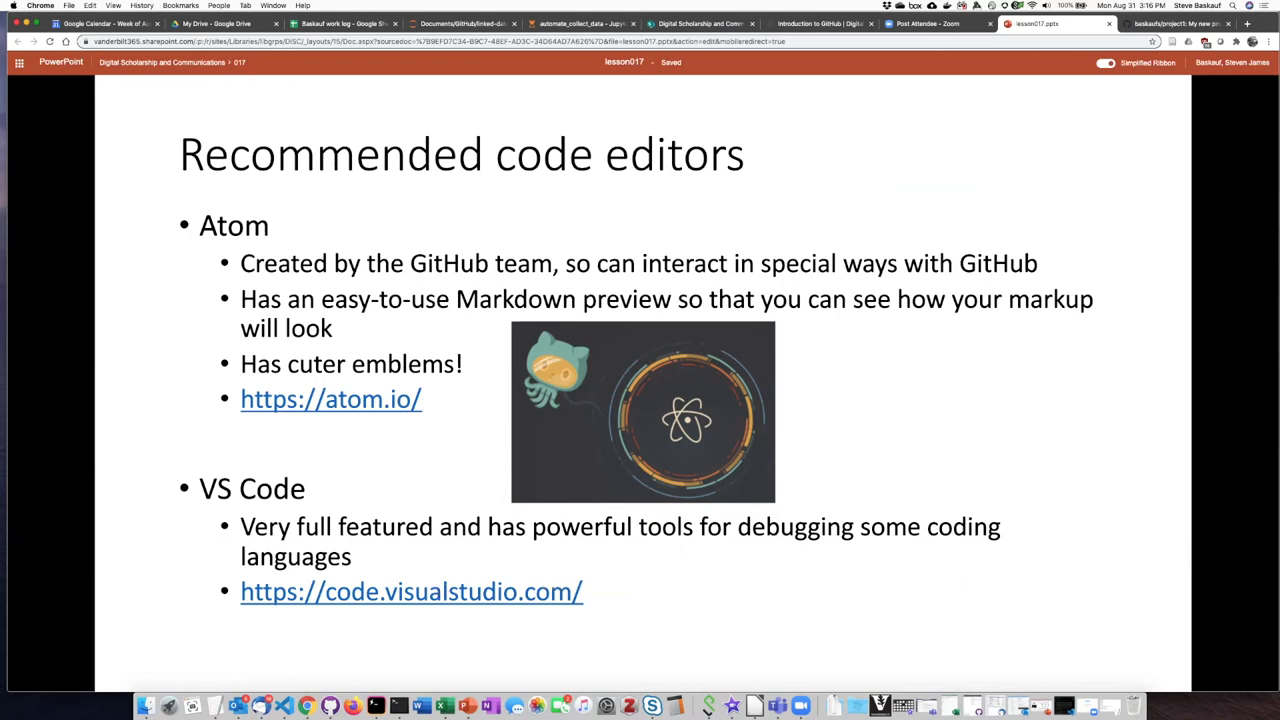
{"action": "mouse_move", "coordinate": [376, 492]}
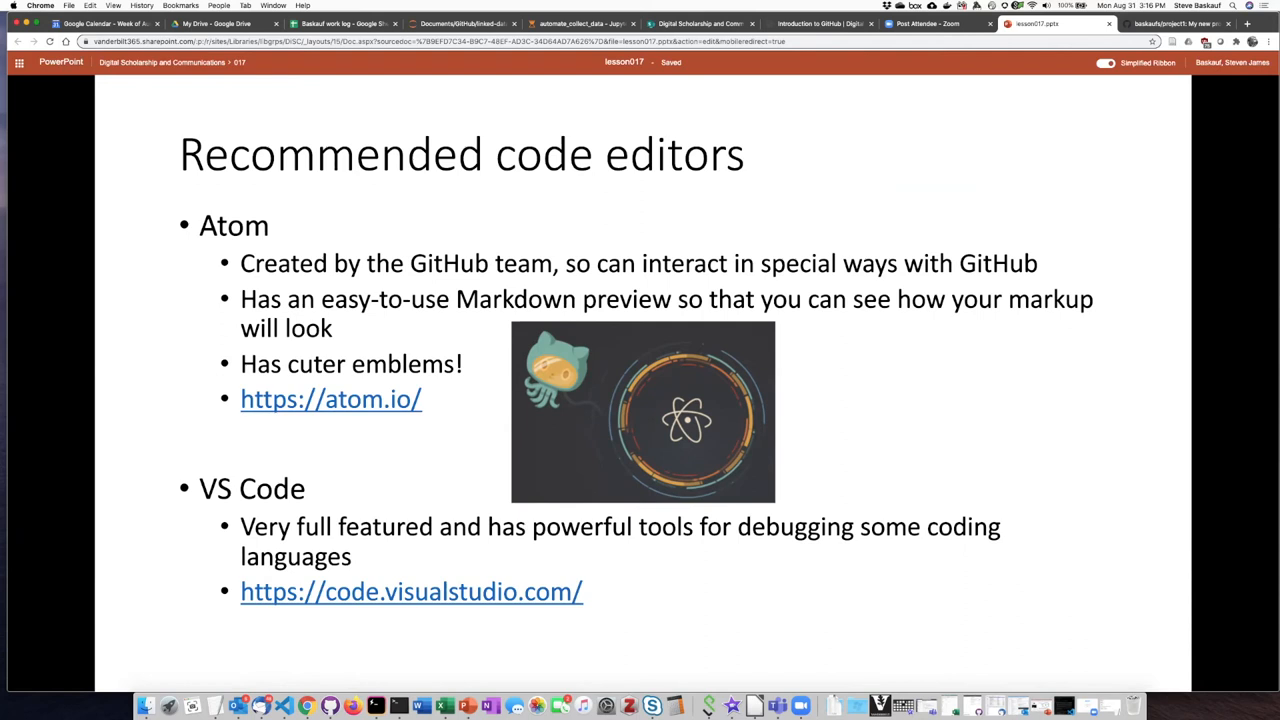
{"action": "mouse_move", "coordinate": [374, 520]}
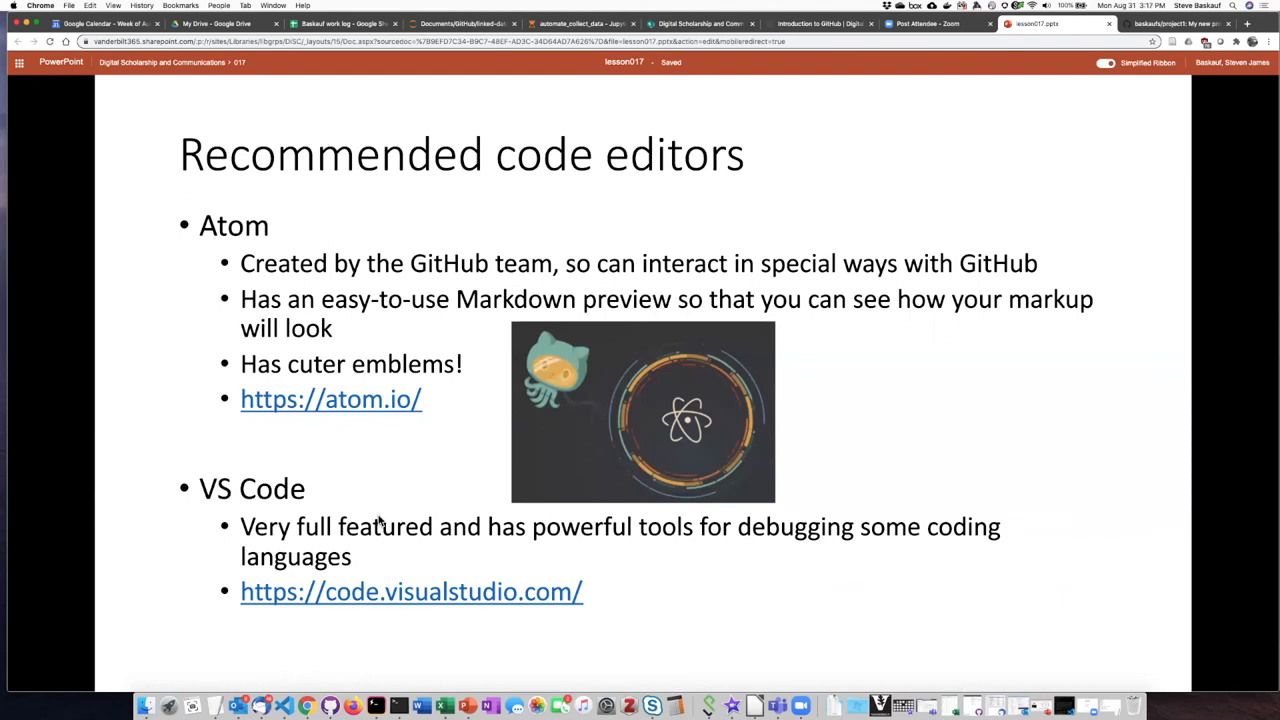
{"action": "mouse_move", "coordinate": [516, 284]}
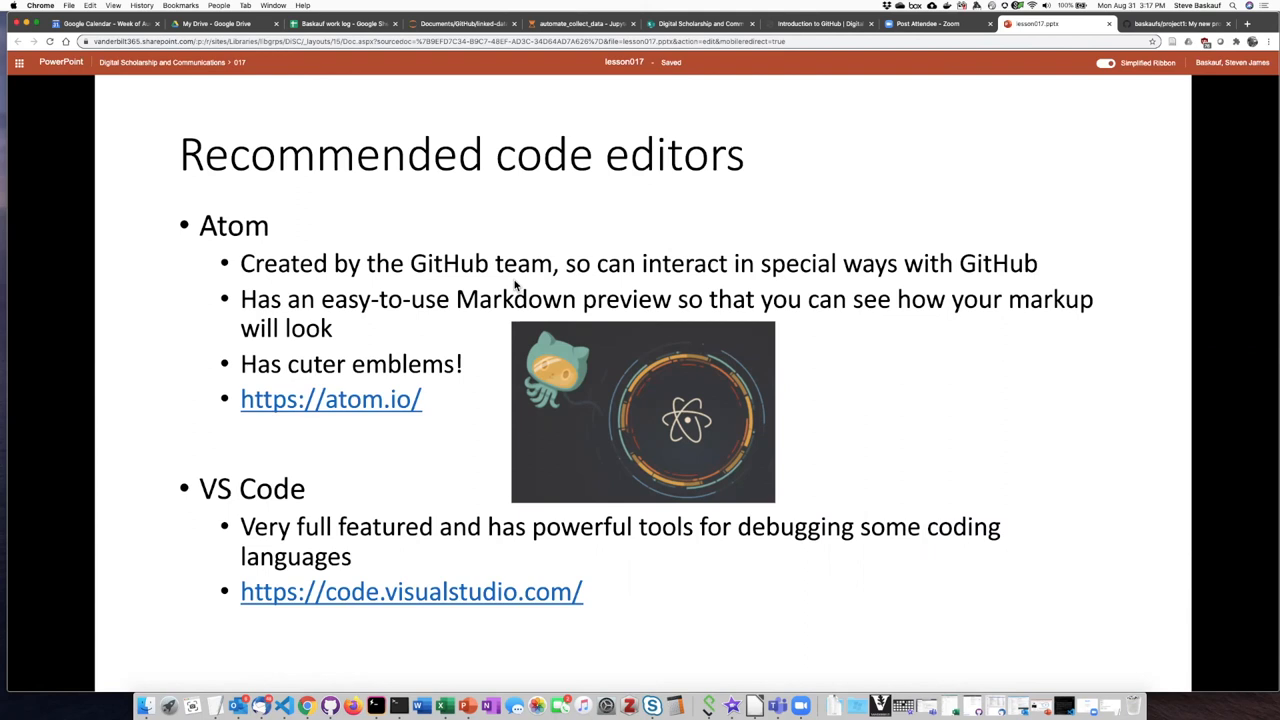
{"action": "mouse_move", "coordinate": [516, 288]}
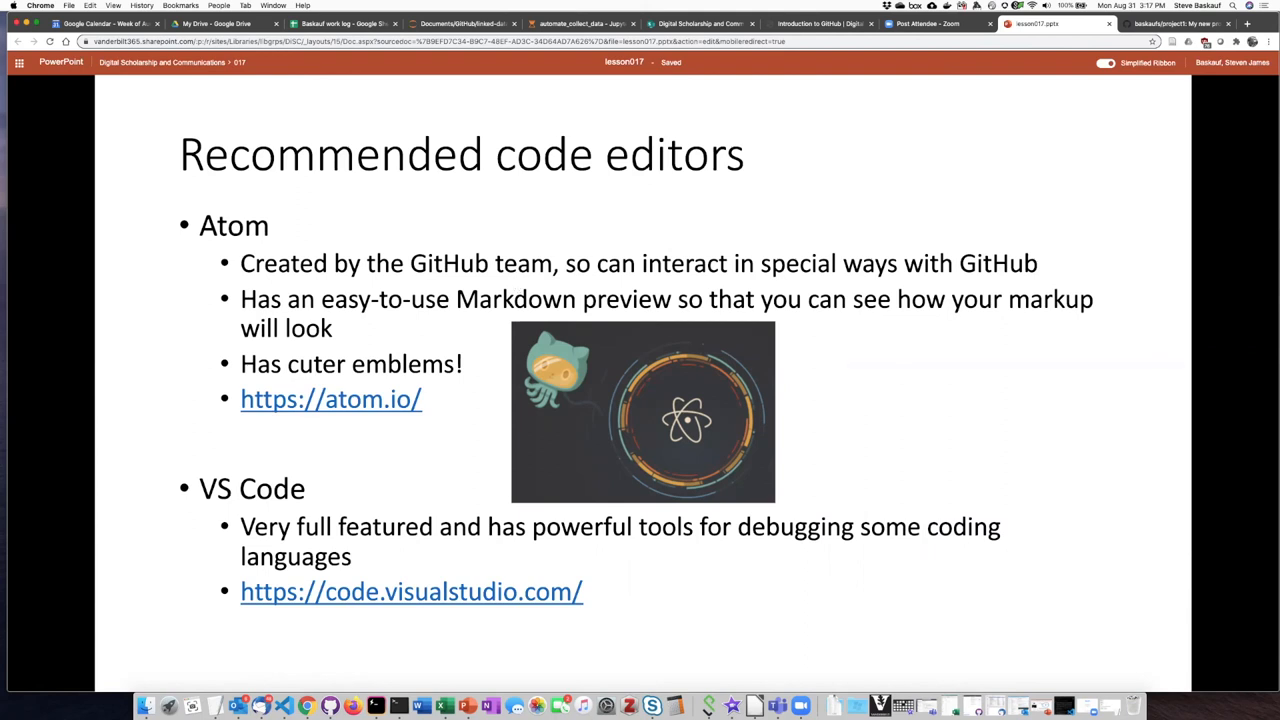
{"action": "mouse_move", "coordinate": [432, 328]}
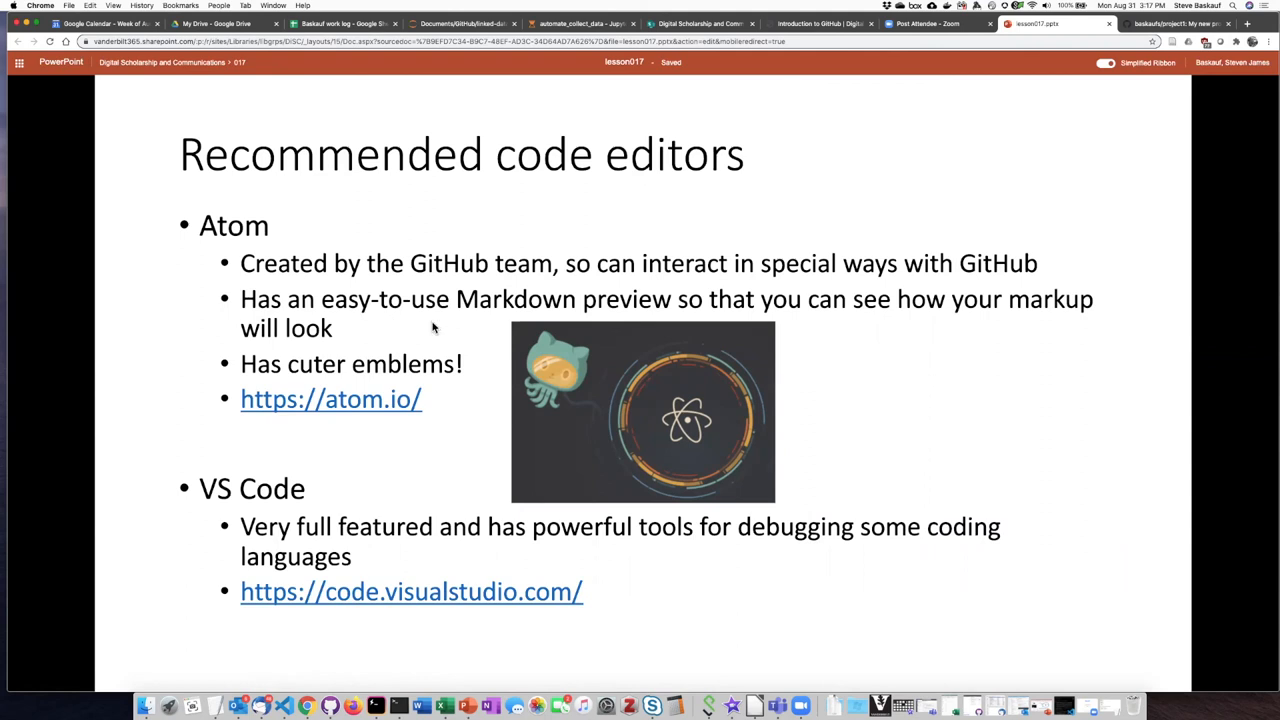